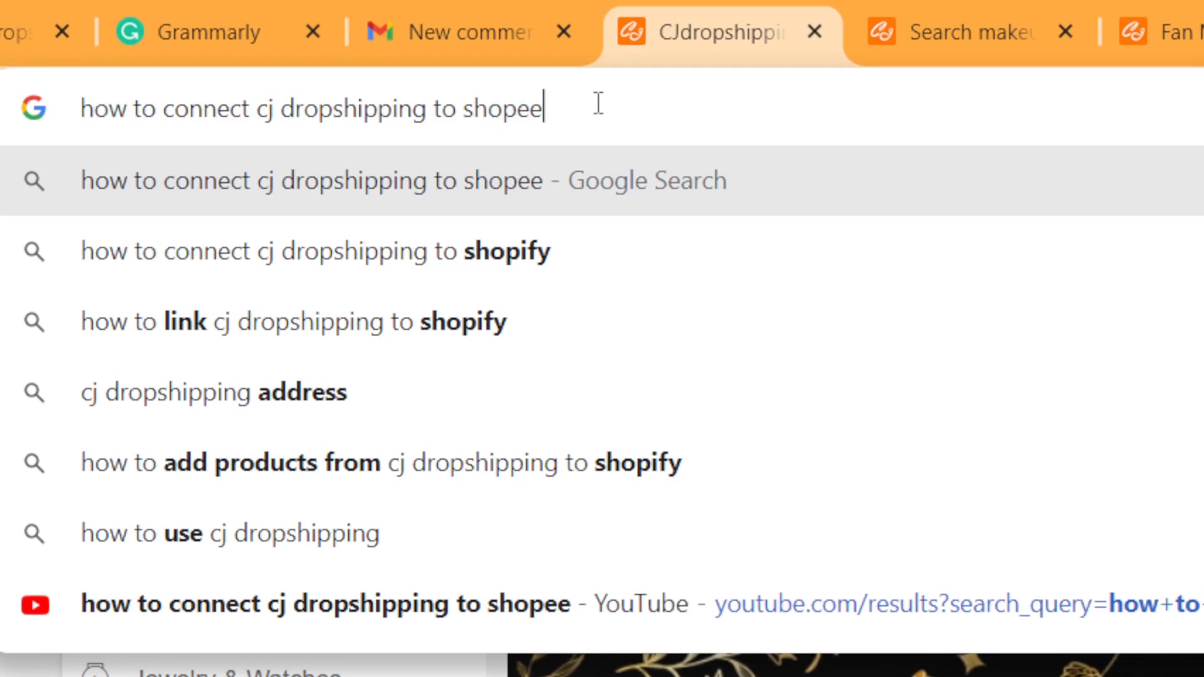
mouse_move(345, 267)
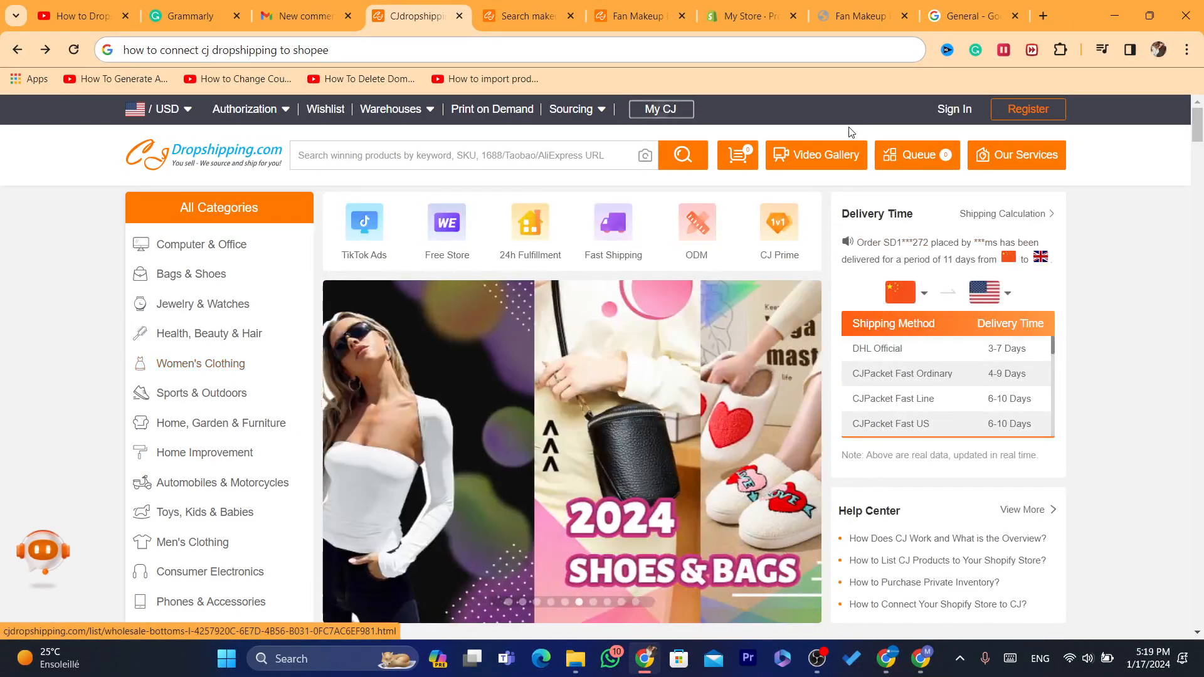
- Browse the CJdropshipping page and open the destination country list
scroll("down", 3)
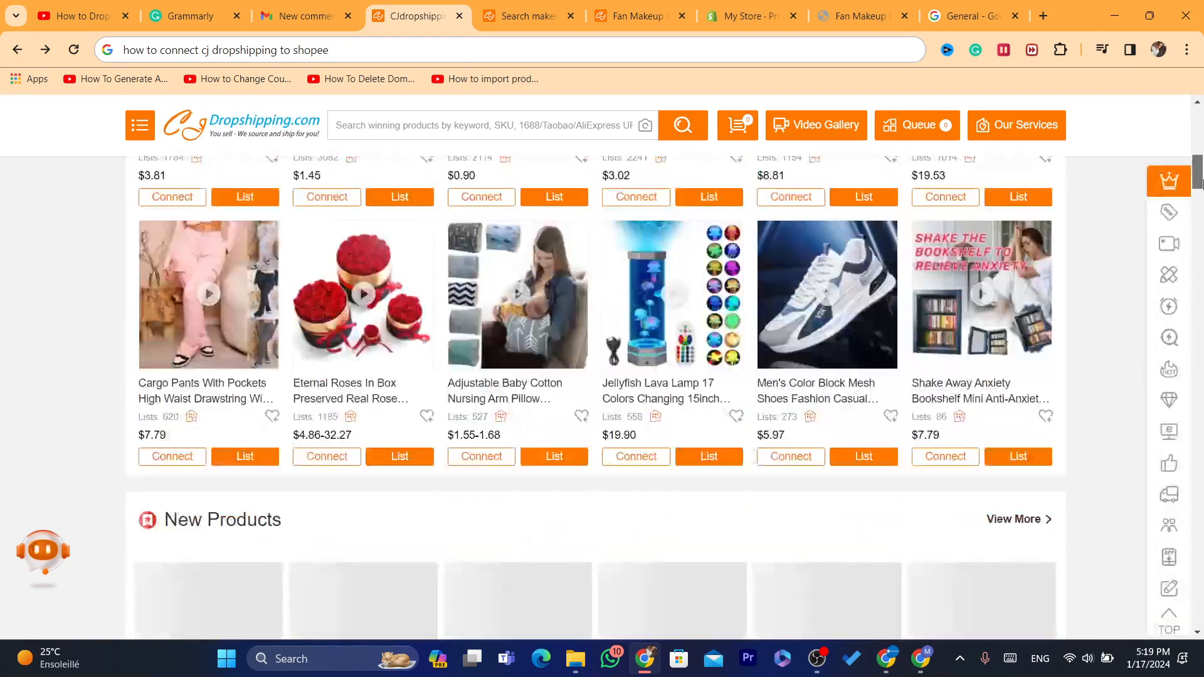
scroll("down", 3)
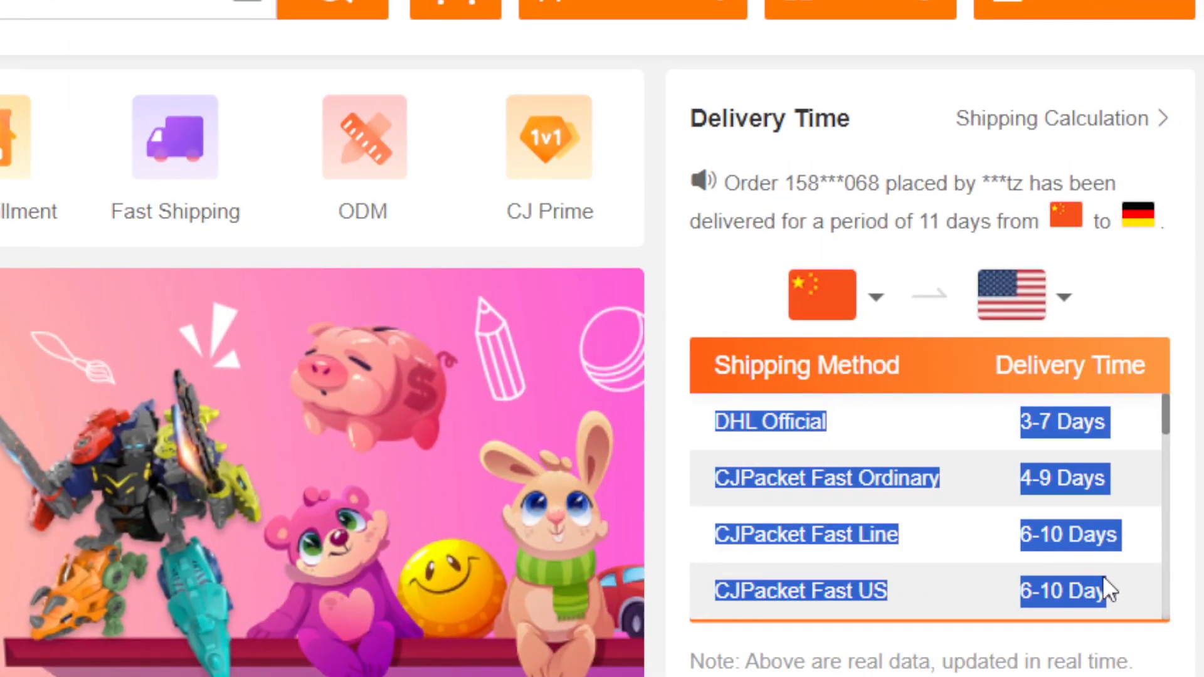
scroll("down", 3)
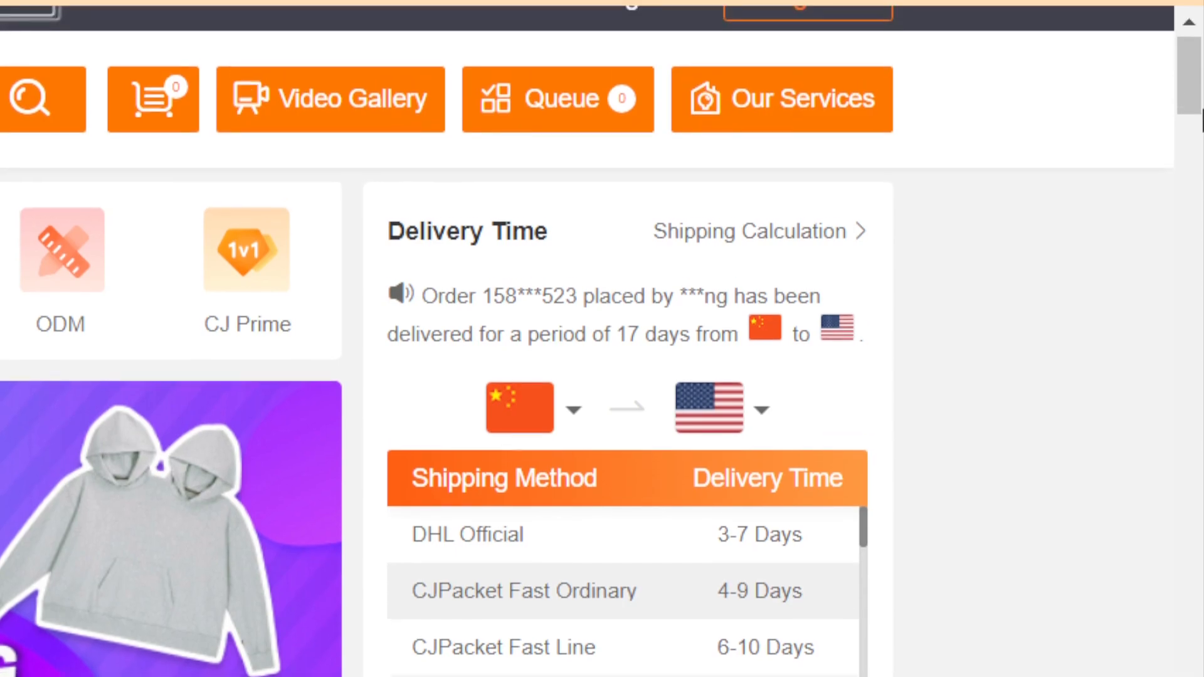
scroll("down", 3)
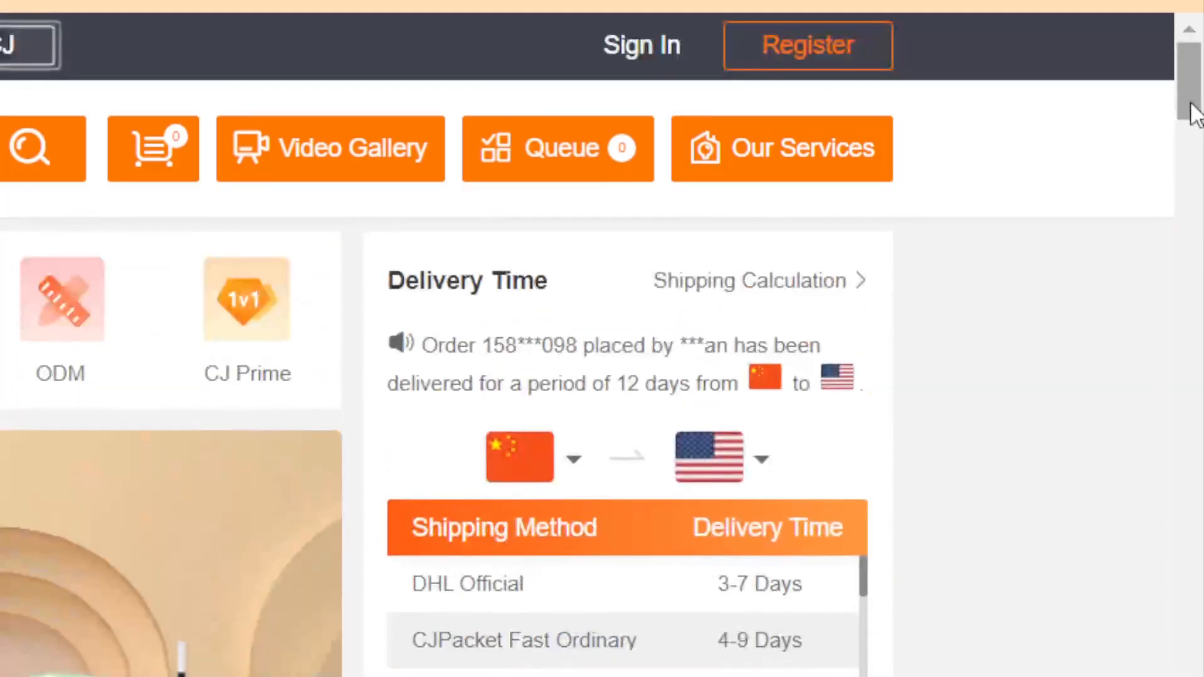
left_click(1013, 297)
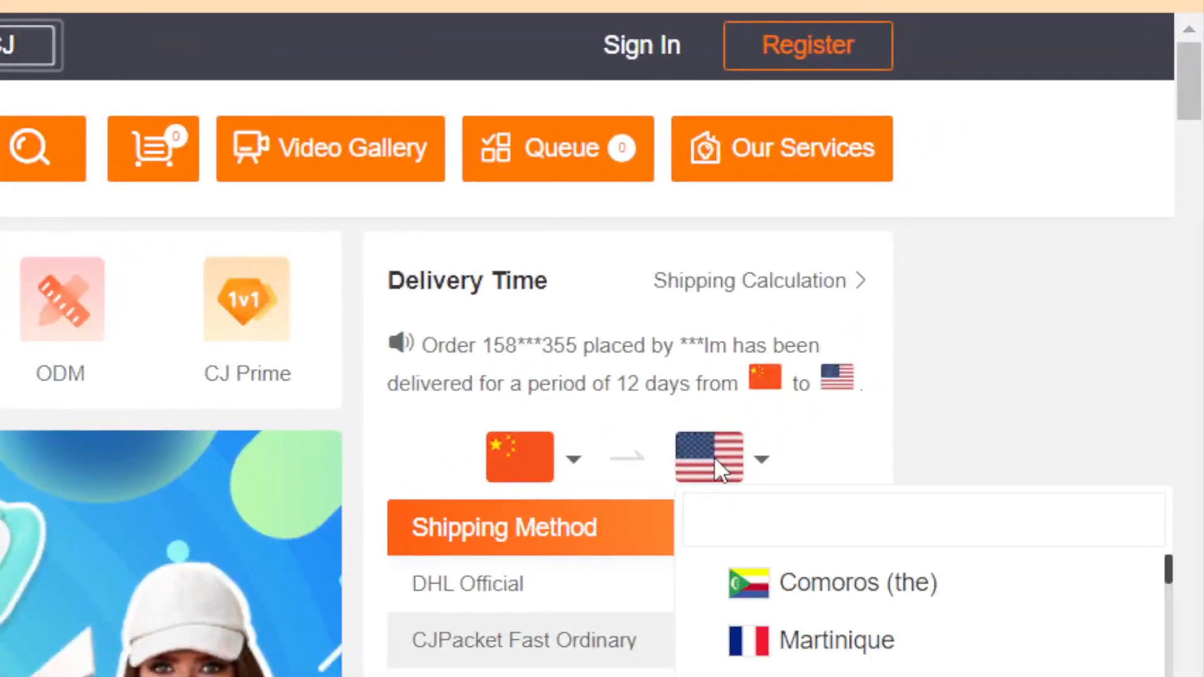
scroll("down", 3)
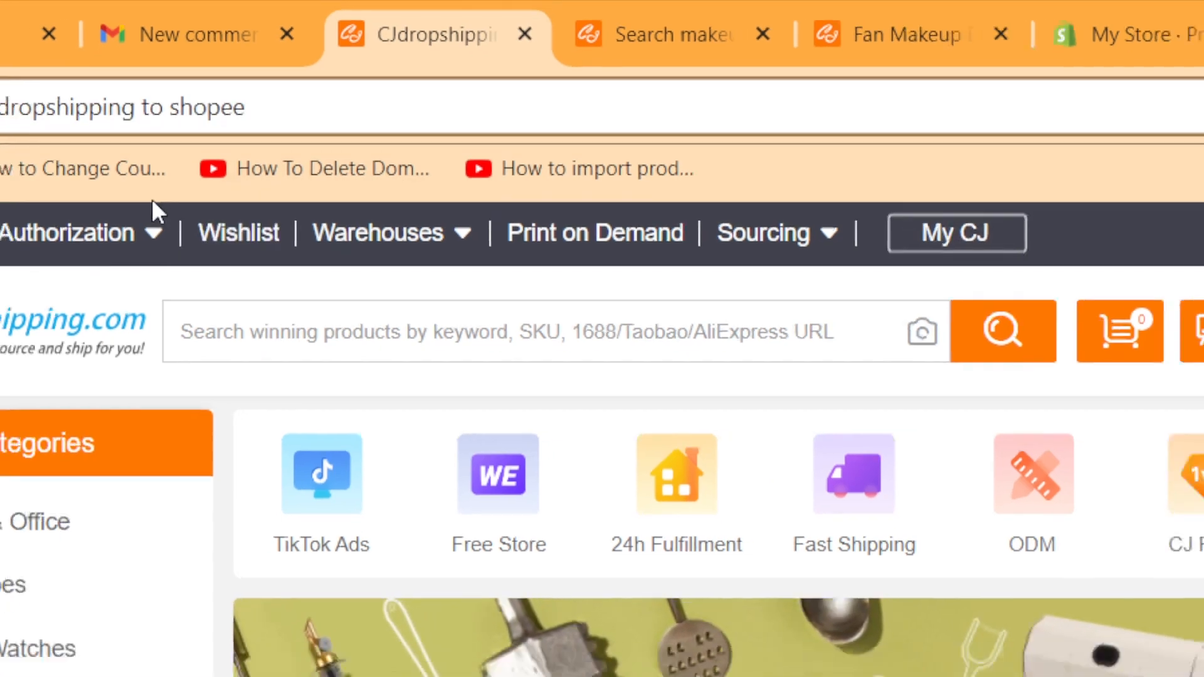
- From the store authorization menu, sign in with Google and dismiss the welcome assistant
left_click(67, 232)
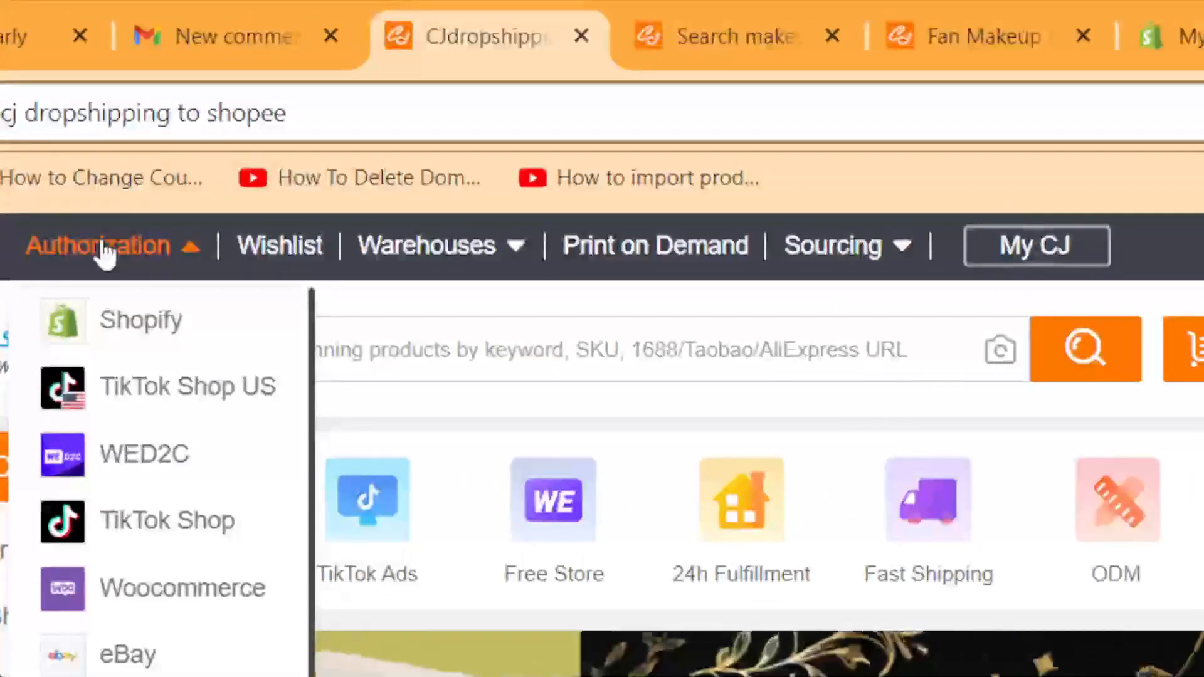
scroll("down", 3)
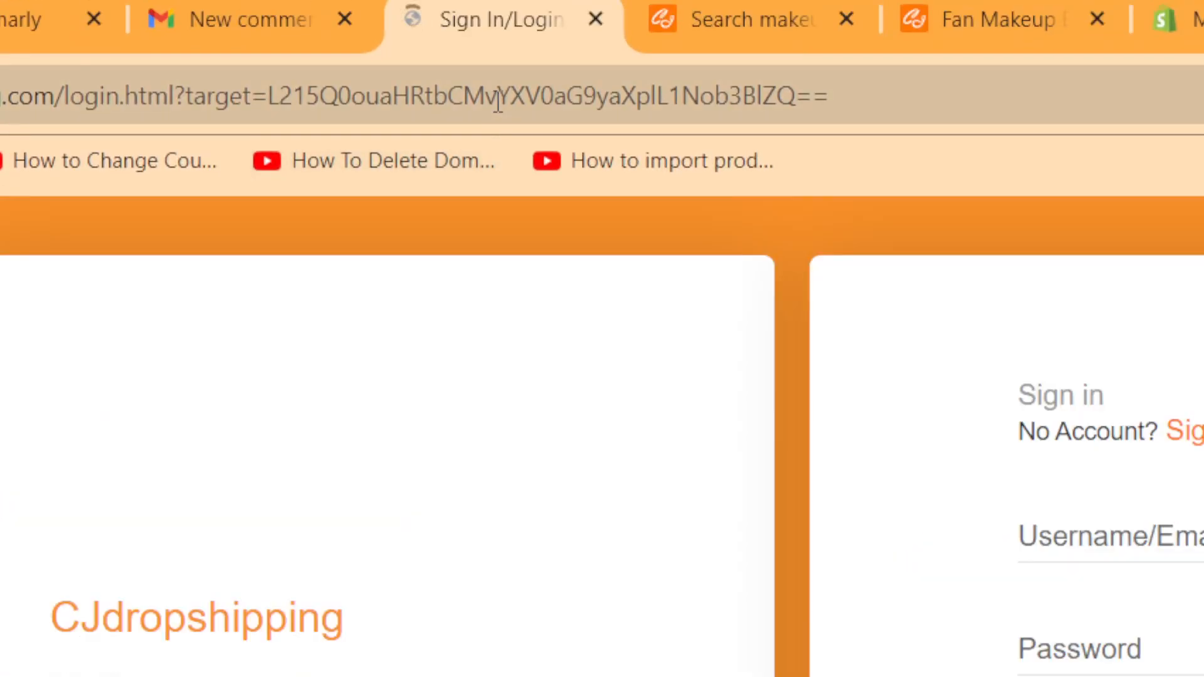
scroll("down", 3)
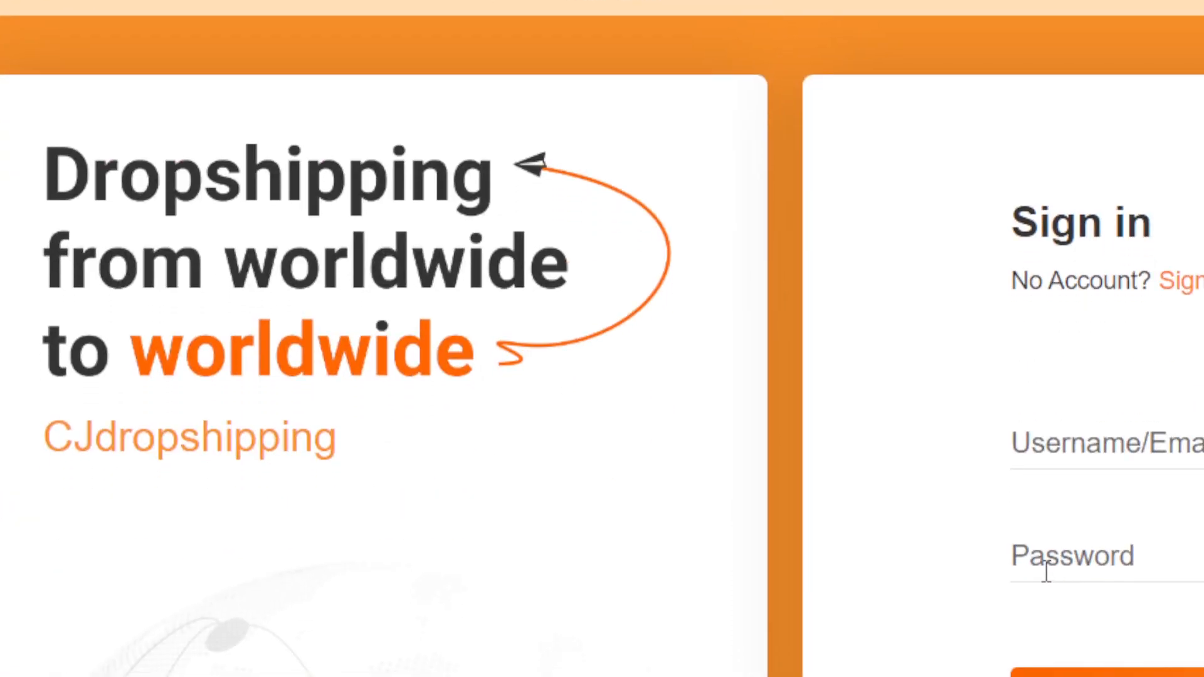
scroll("down", 3)
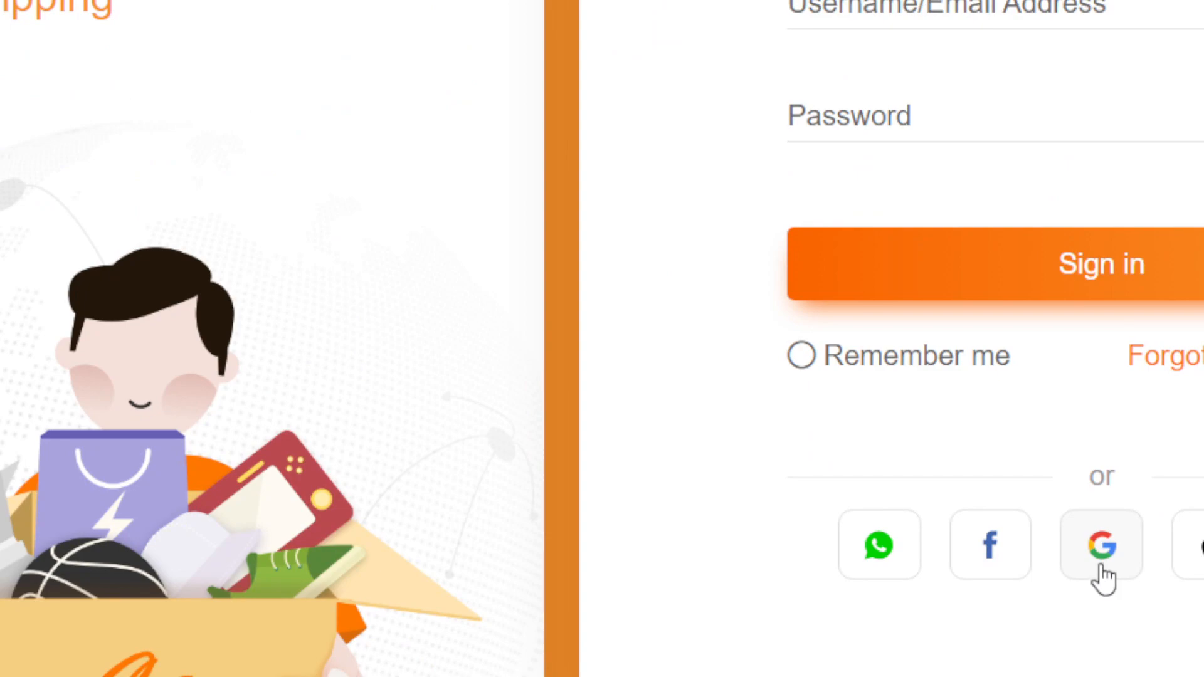
left_click(1101, 545)
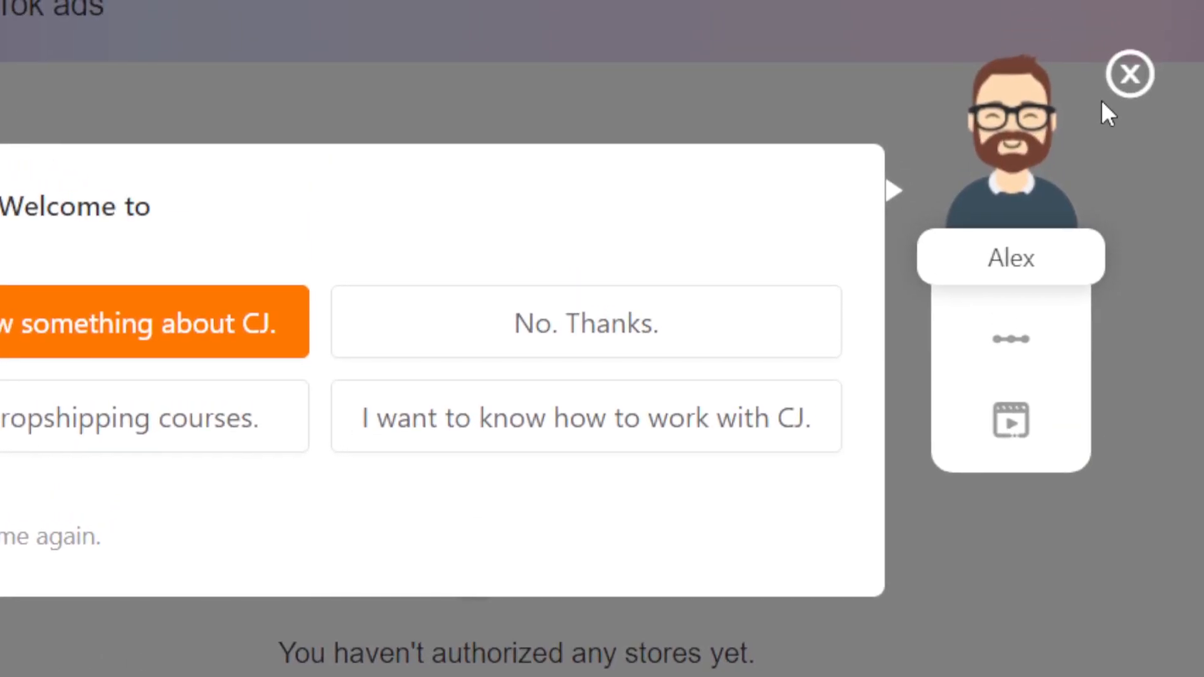
left_click(1129, 74)
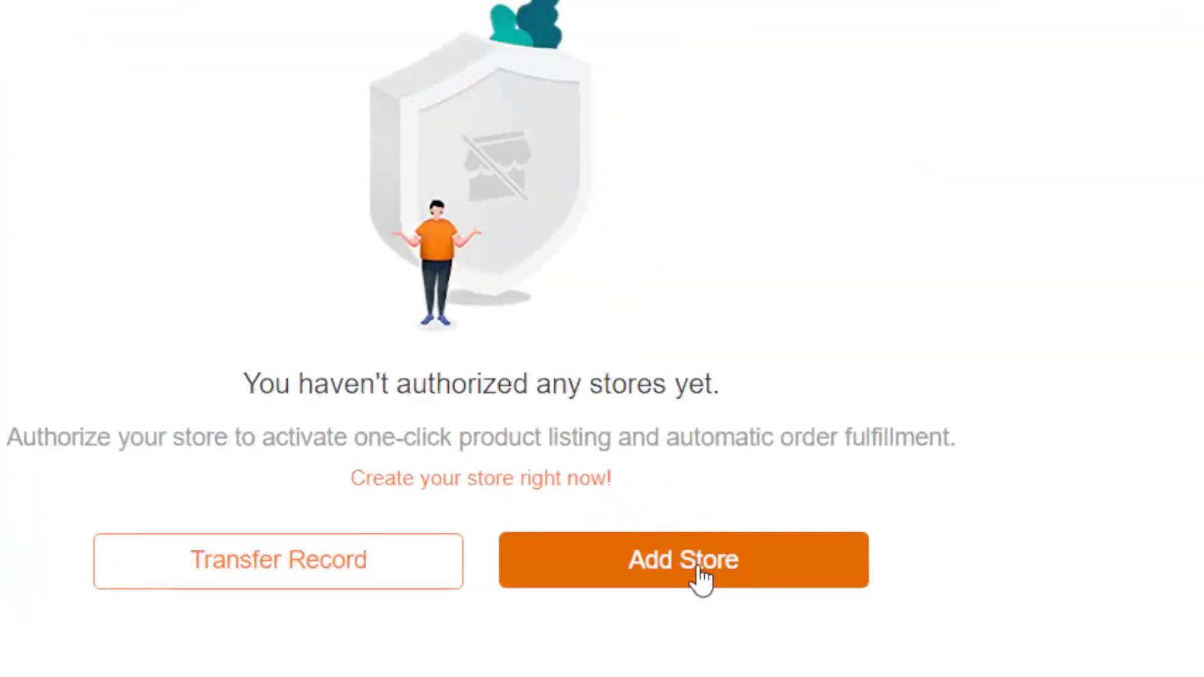
- Add a store to reach the Shopee Seller Centre login for Open Platform authorization
left_click(681, 560)
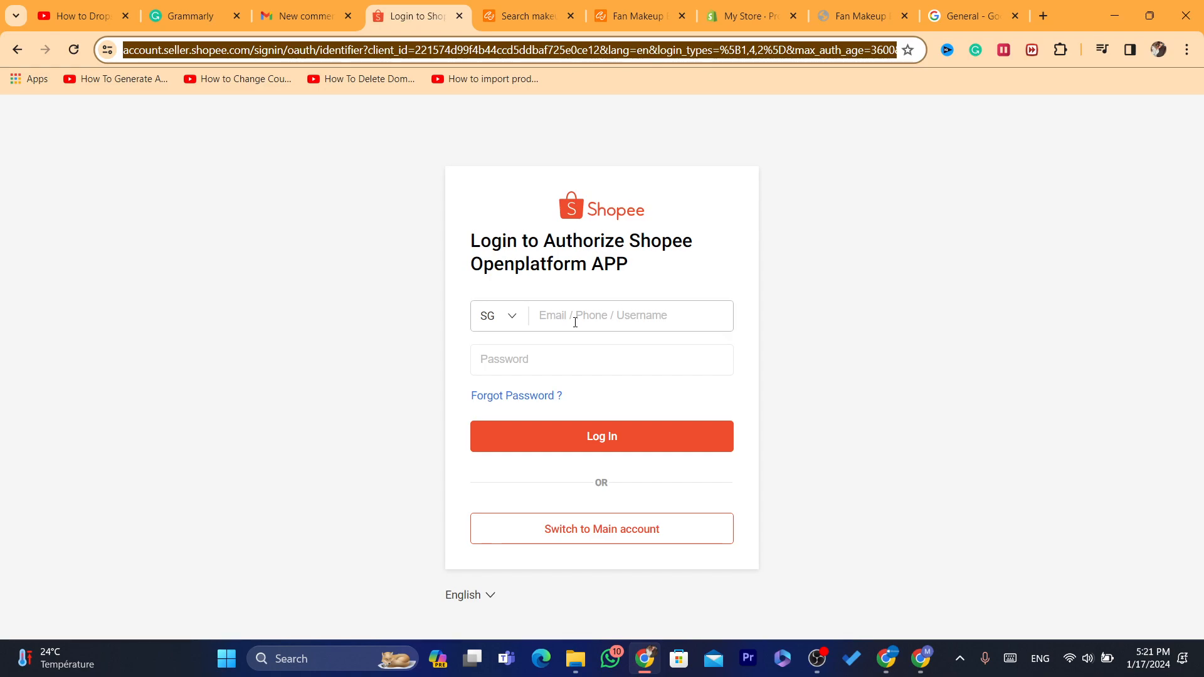
left_click(601, 359)
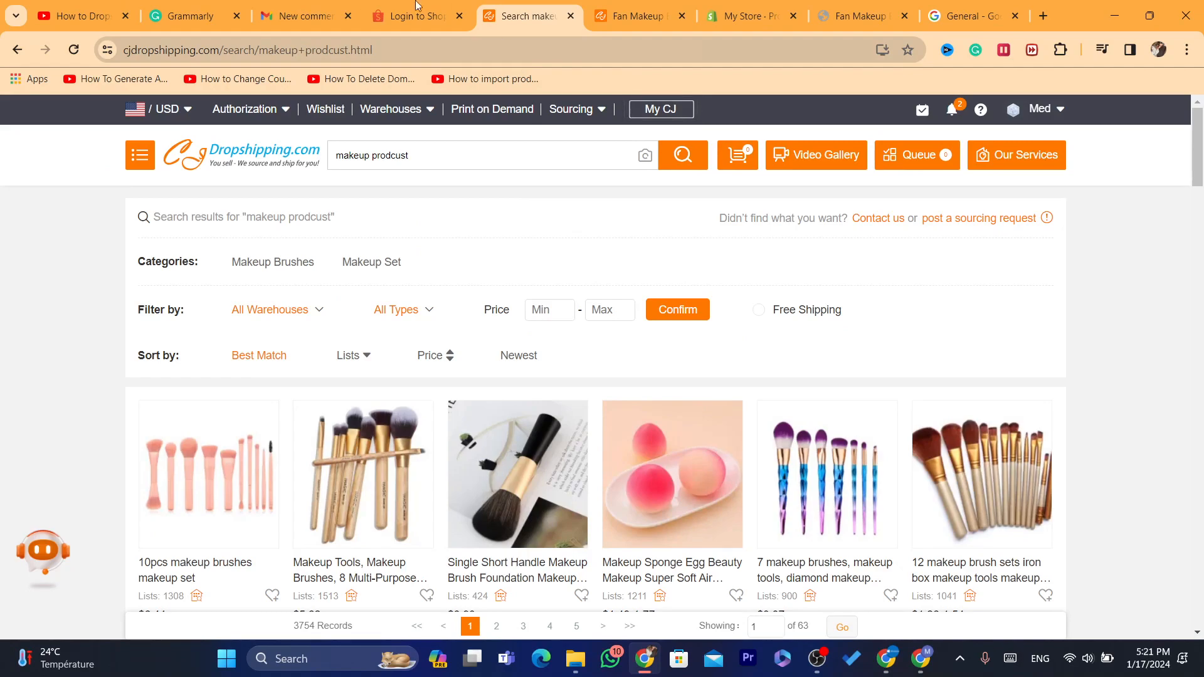
left_click(414, 15)
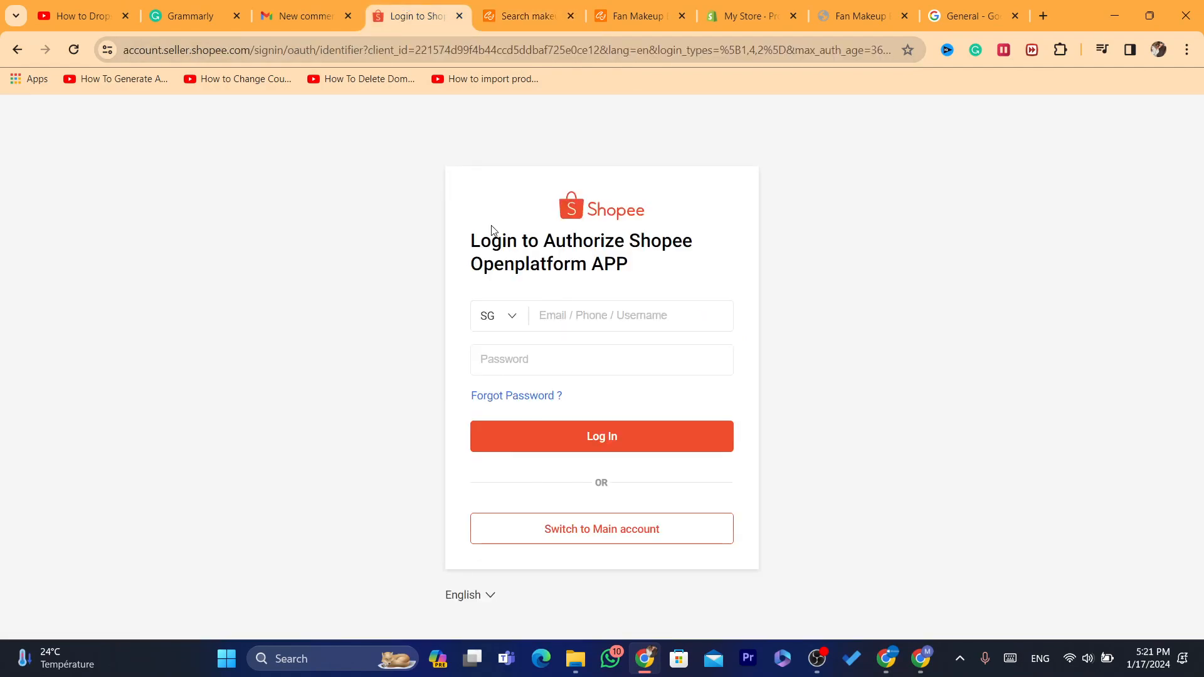
- Leave the Shopee login and return to the makeup search results for the sponge product
left_click(629, 316)
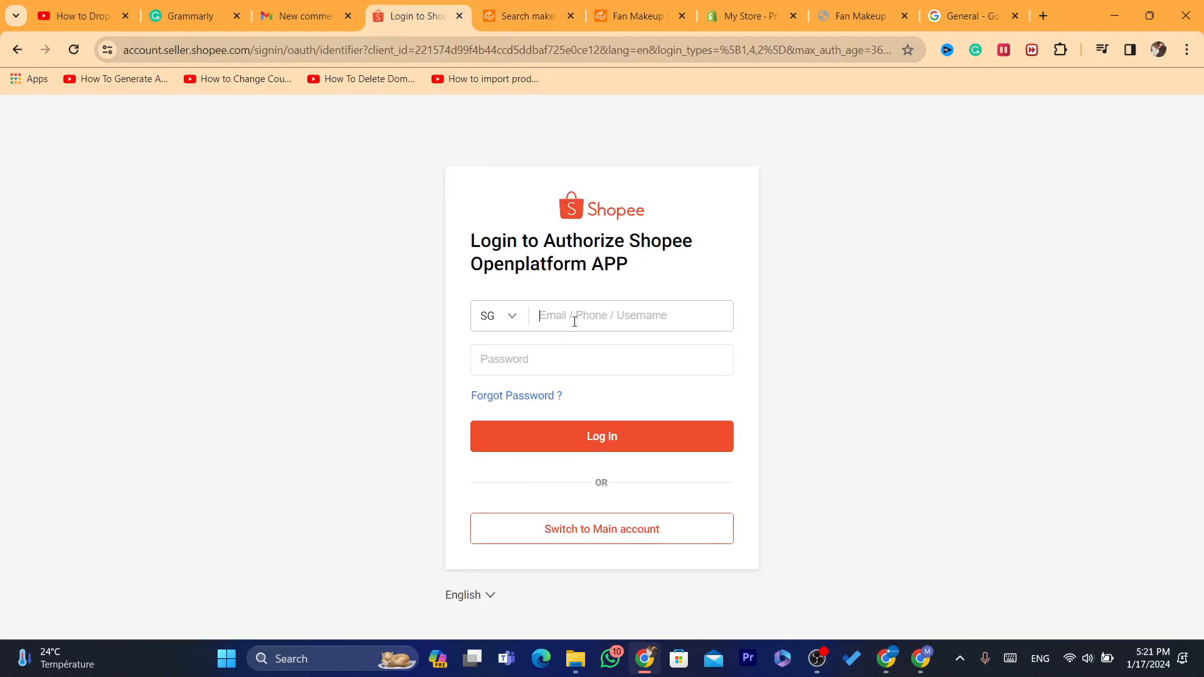
left_click(526, 15)
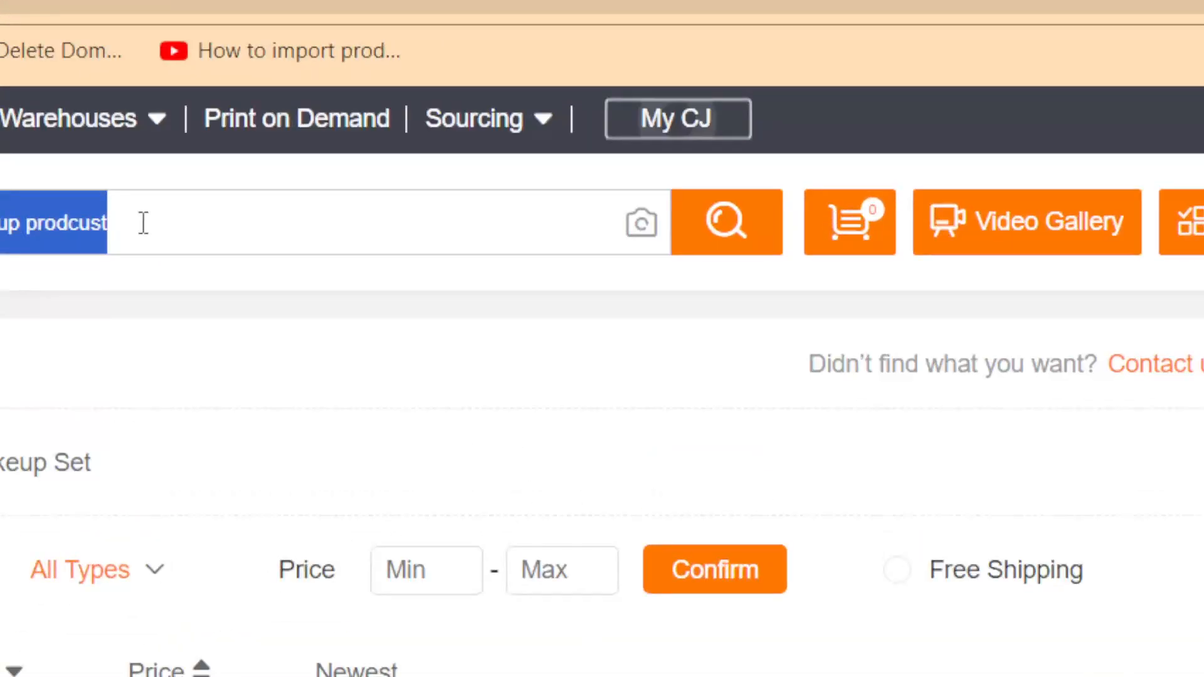
scroll("down", 3)
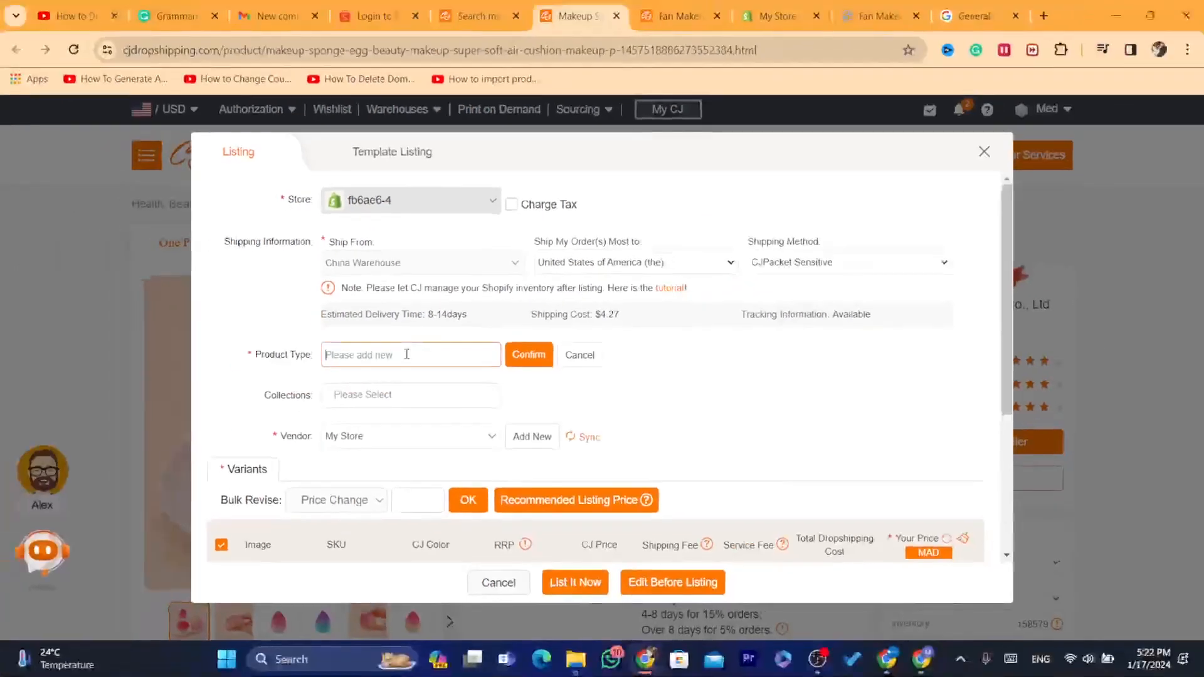
- Set the Home page collection and vendor 'new', and prepare the variants' bulk price field
type("makeup")
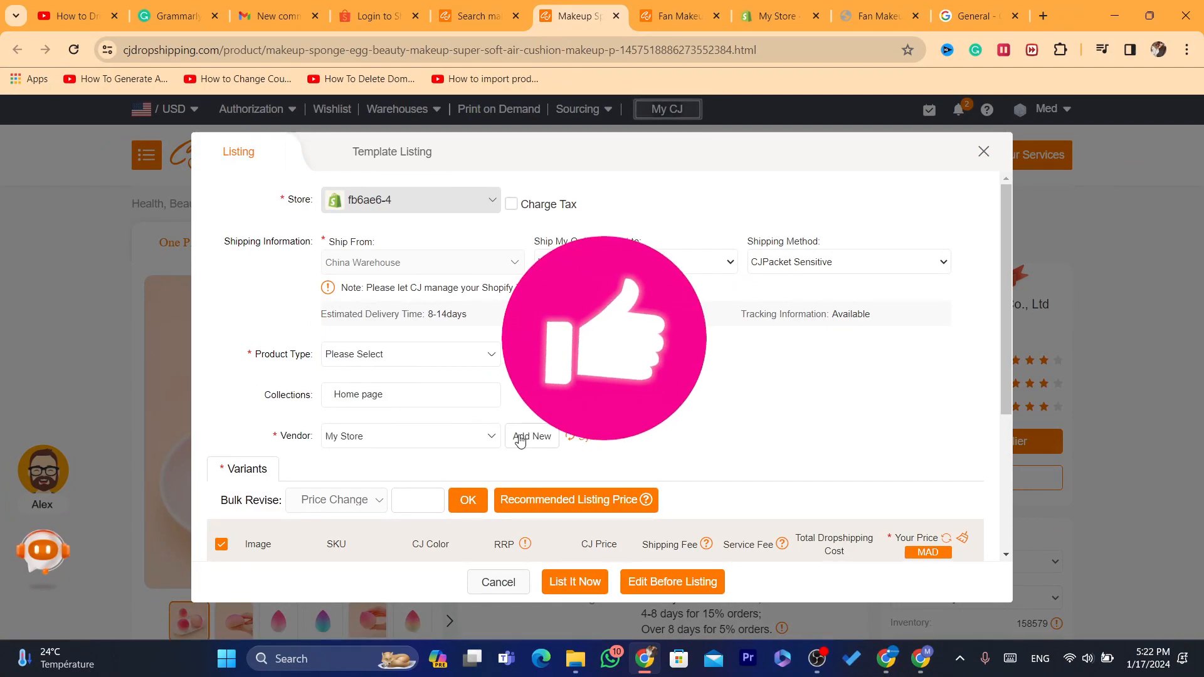
type("new")
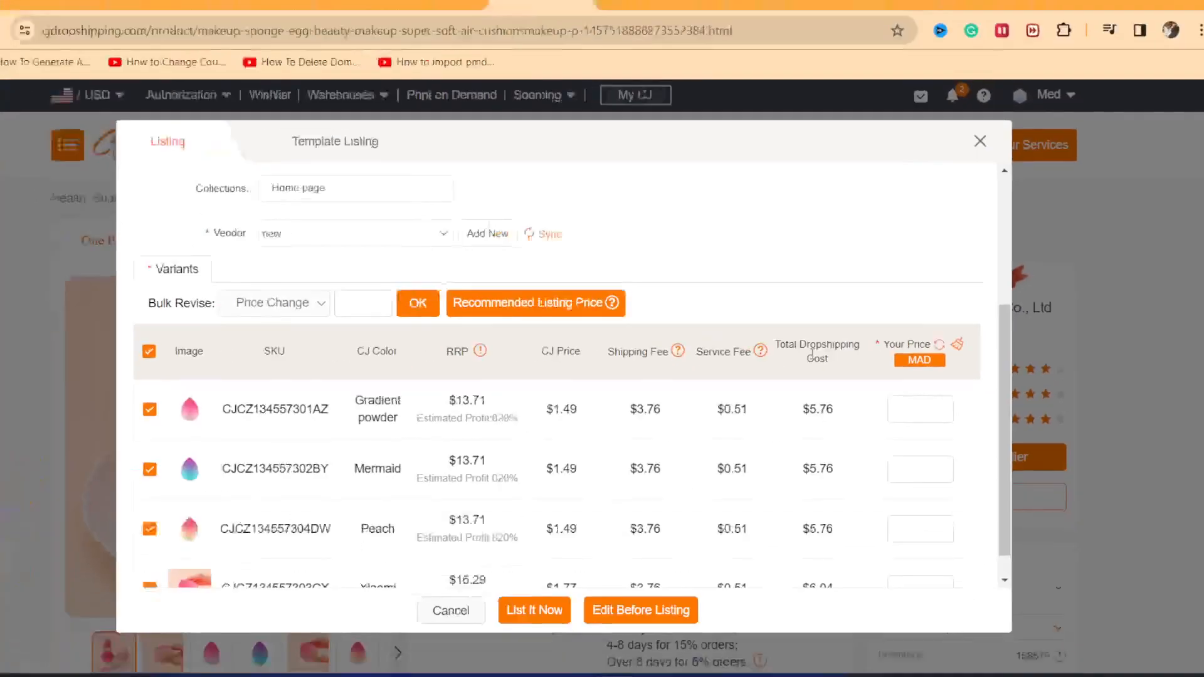
double_click(834, 397)
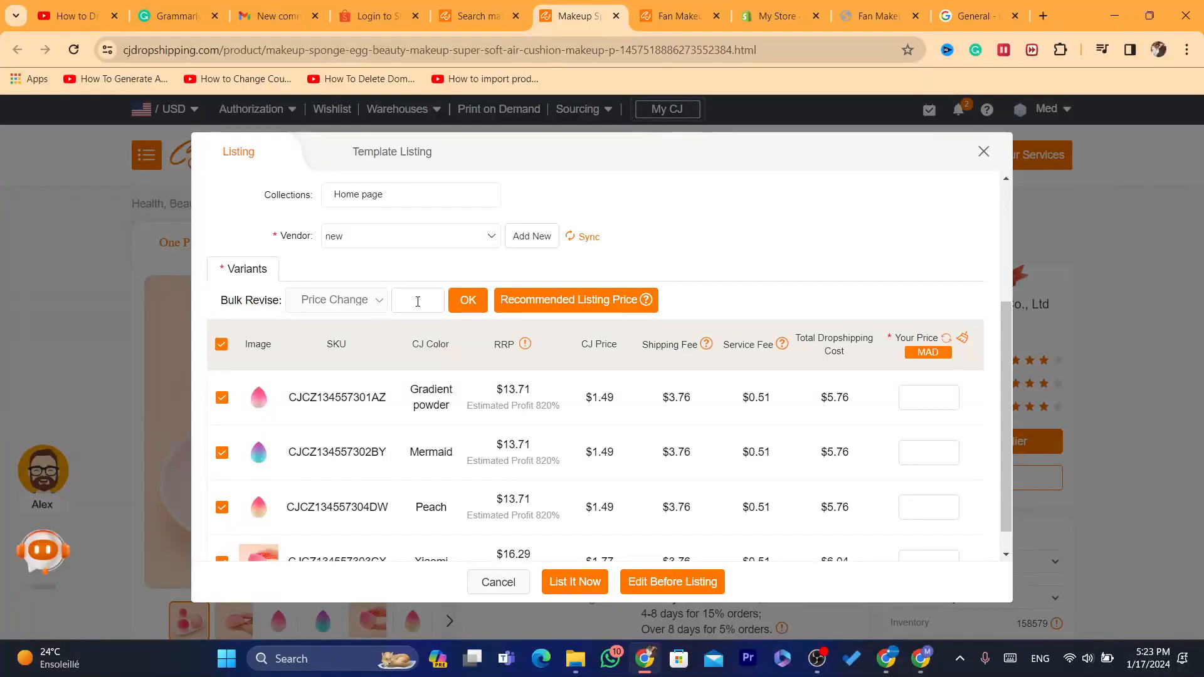
- Enter 10 as the bulk price change for all sponge variants and confirm
type("10")
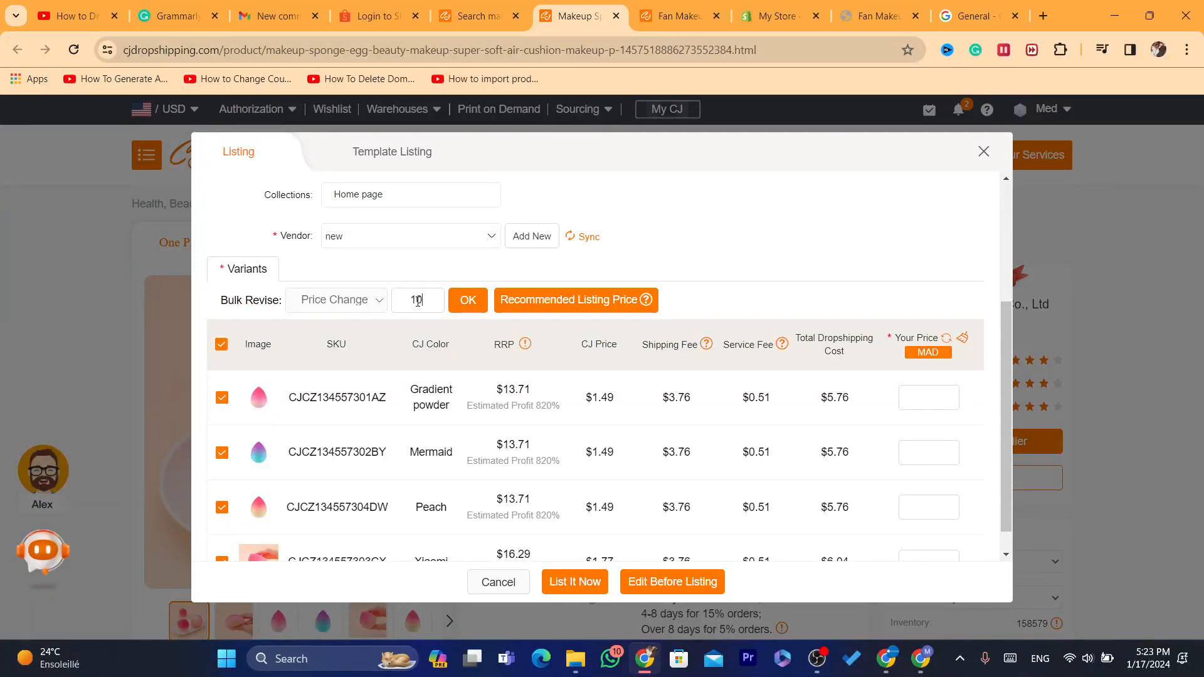
left_click(467, 300)
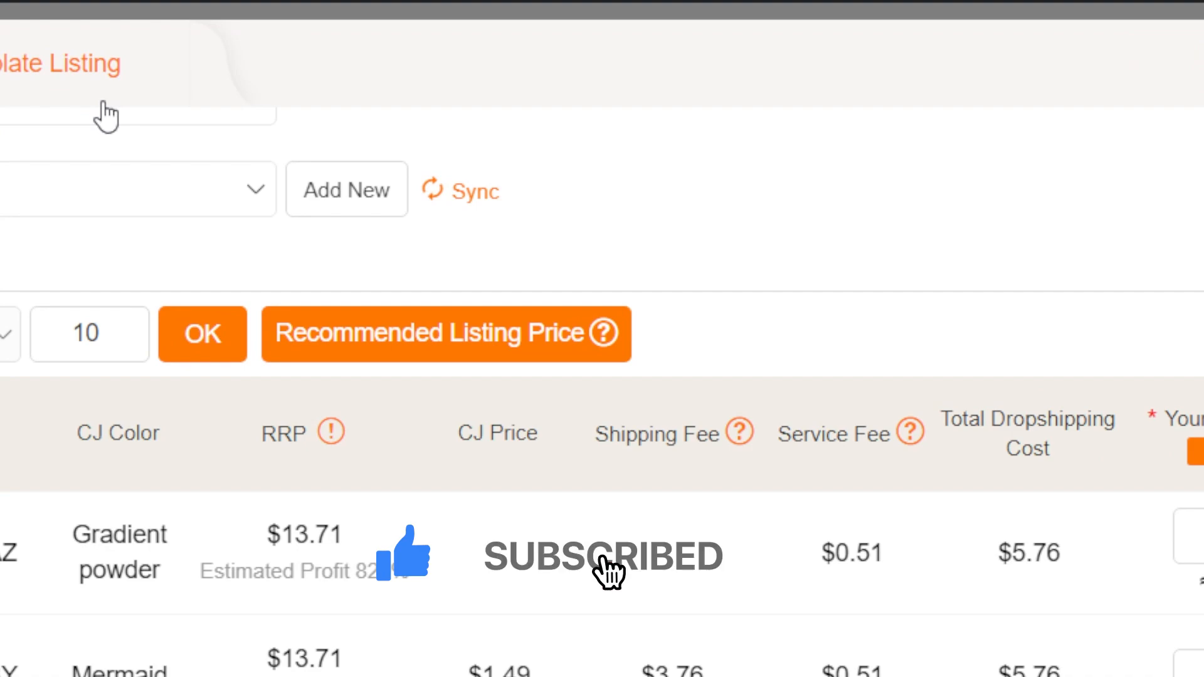
mouse_move(801, 606)
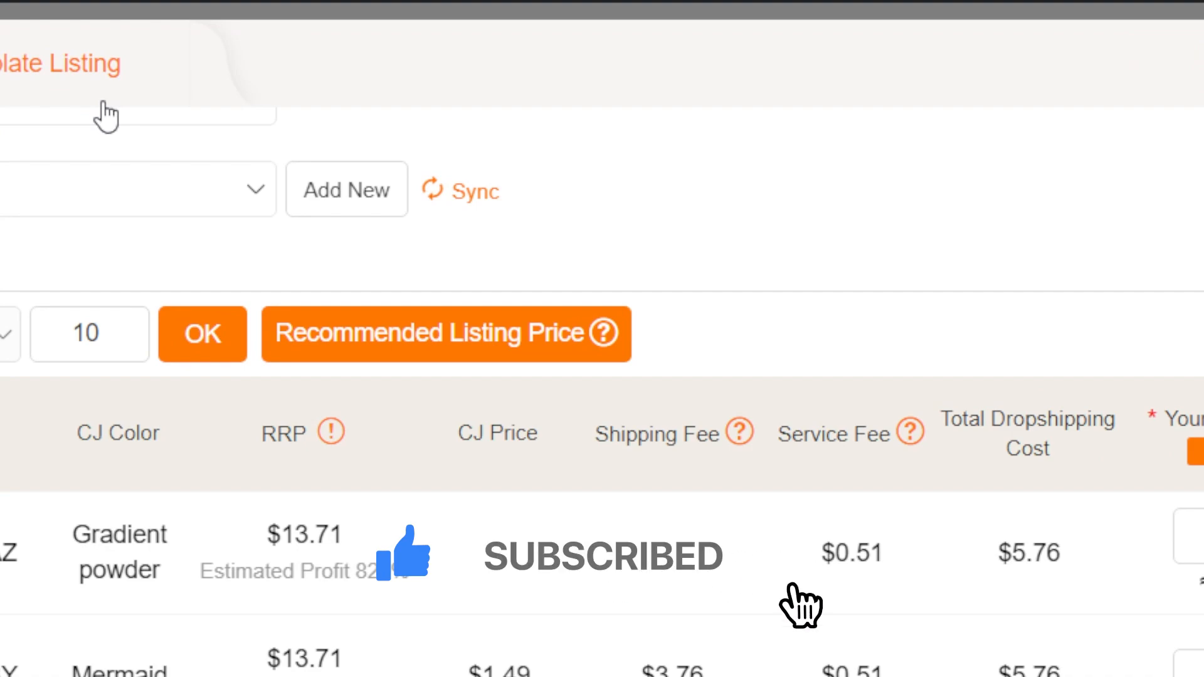